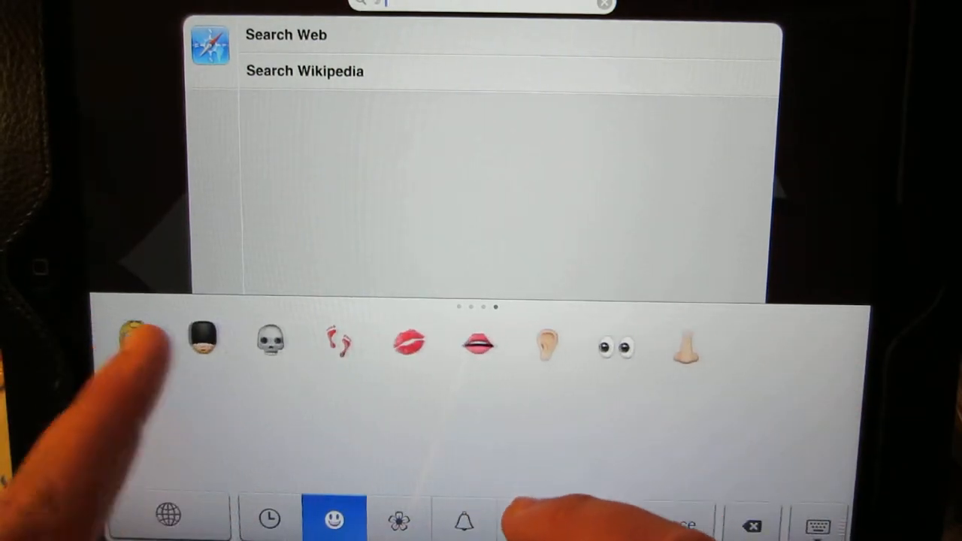
# Delete the Emoji keyboard so only English remains, then bring up Add New Keyboard.
pyautogui.click(400, 518)
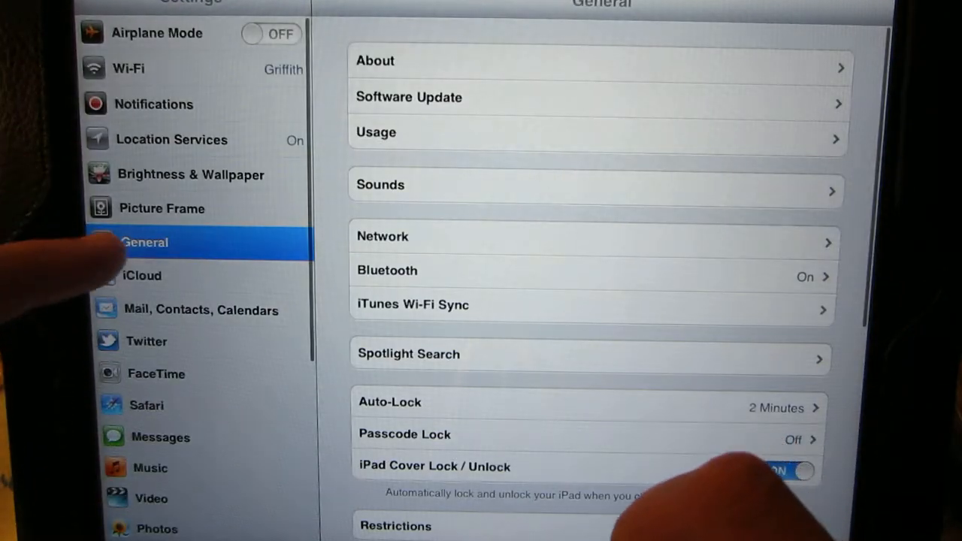
pyautogui.scroll(-3)
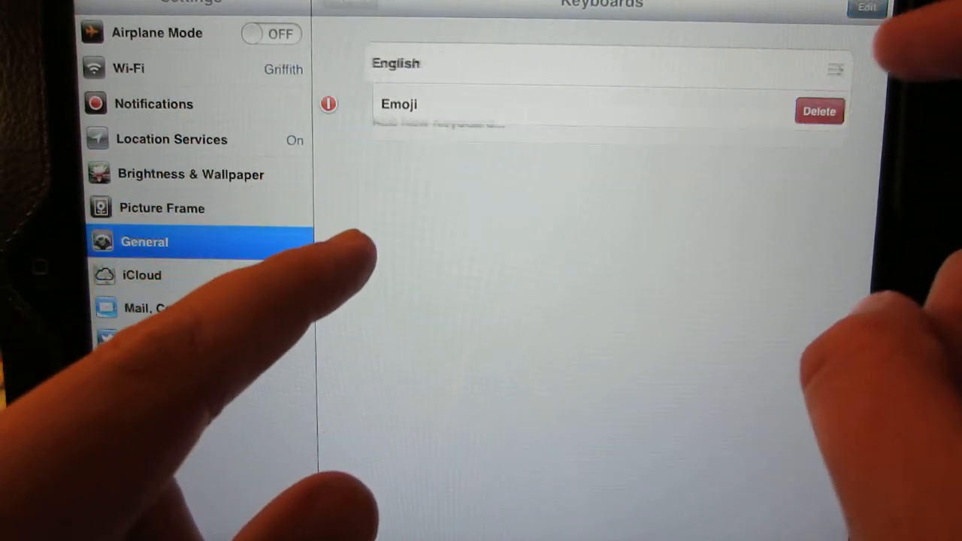
pyautogui.click(819, 111)
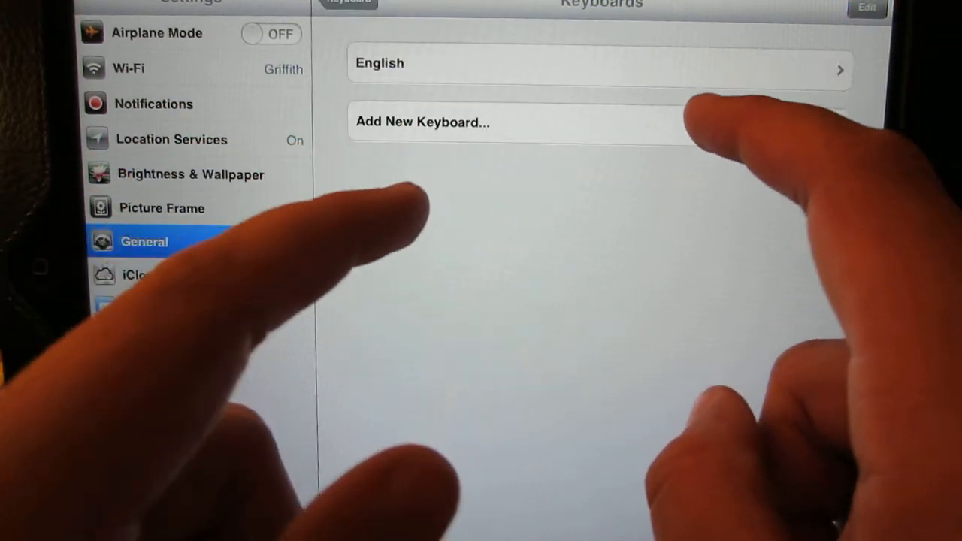
pyautogui.click(423, 122)
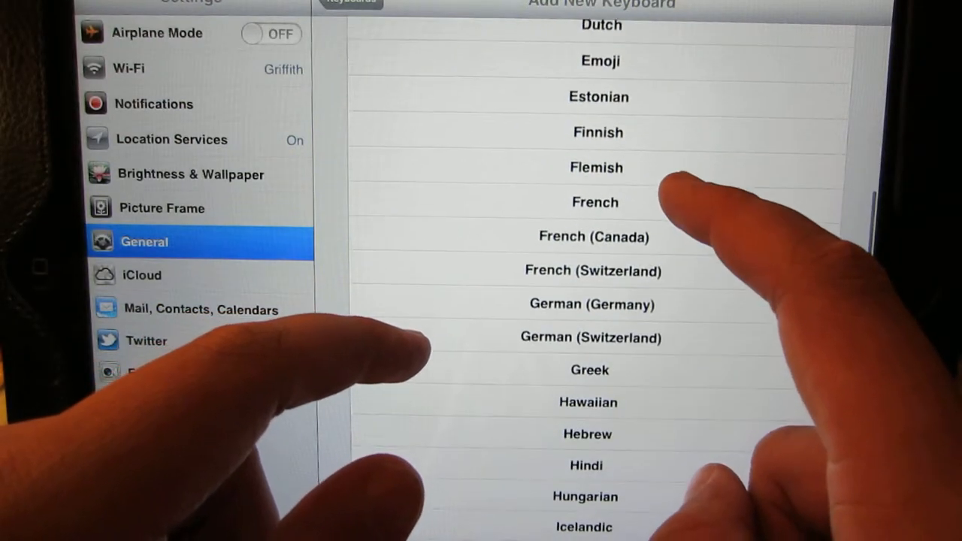
# Add the Hawaiian keyboard from the language list alongside English.
pyautogui.scroll(3)
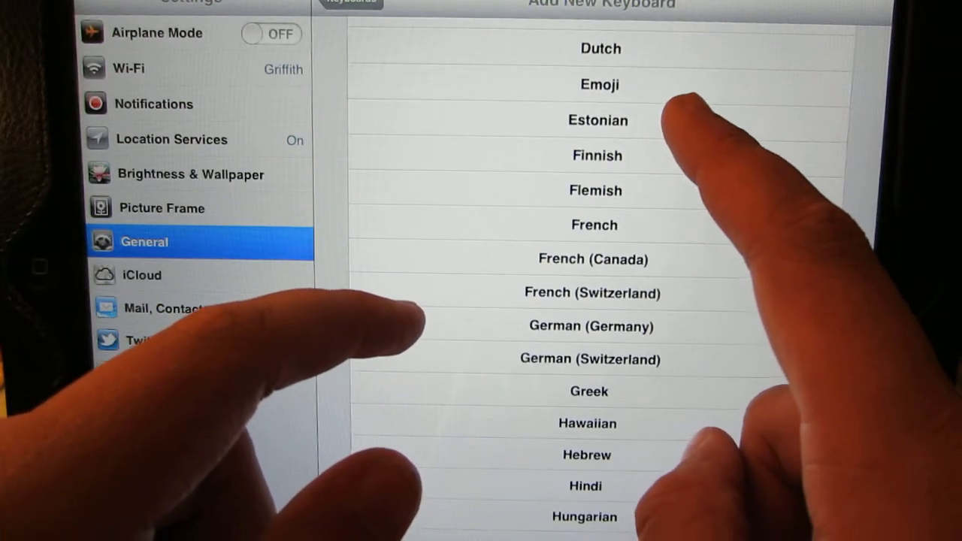
pyautogui.click(586, 424)
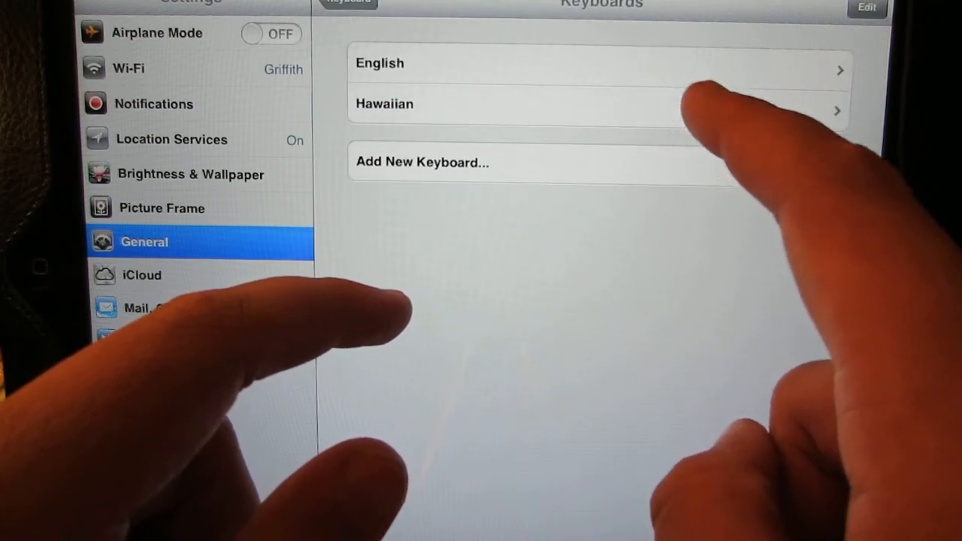
pyautogui.click(866, 7)
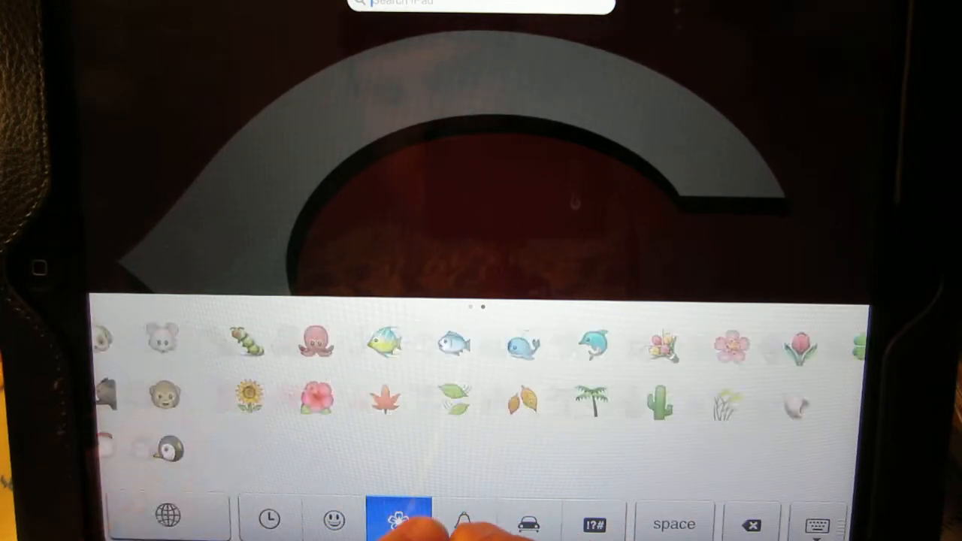
# Switch the emoji keyboard in Spotlight Search to the objects category (bells, gifts, electronics).
pyautogui.click(463, 520)
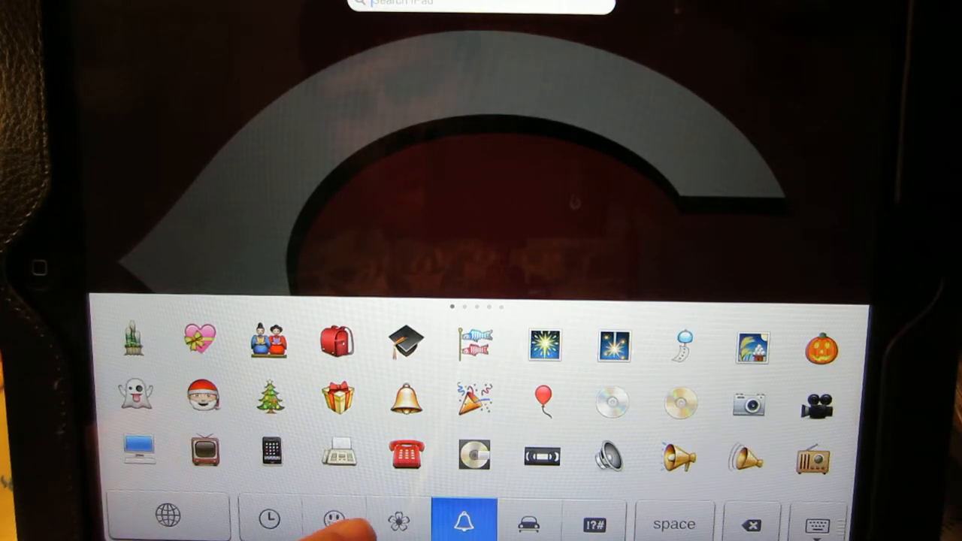